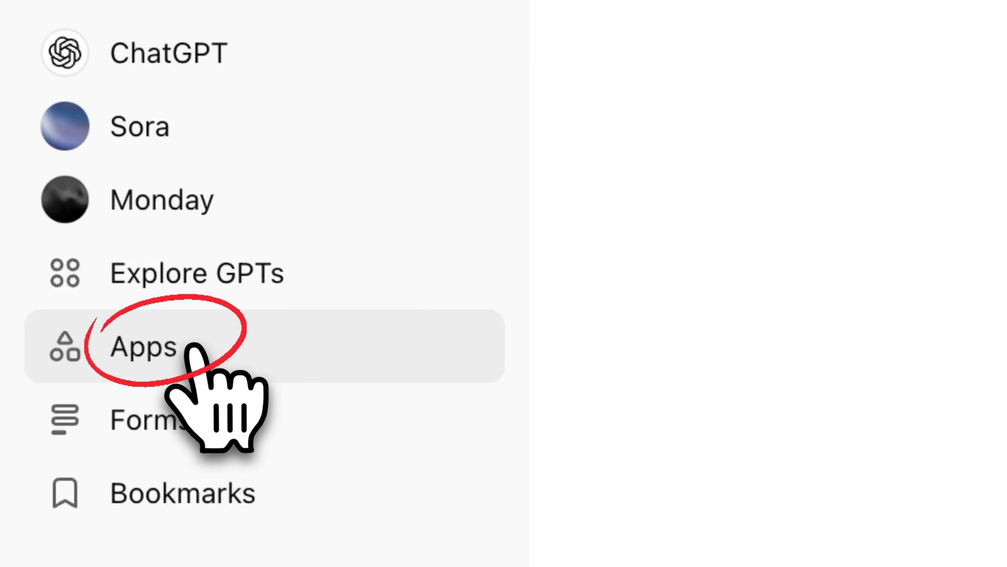
Create a new app named 'Word counting app' and let ChatGPT generate its spec and code
left_click(972, 17)
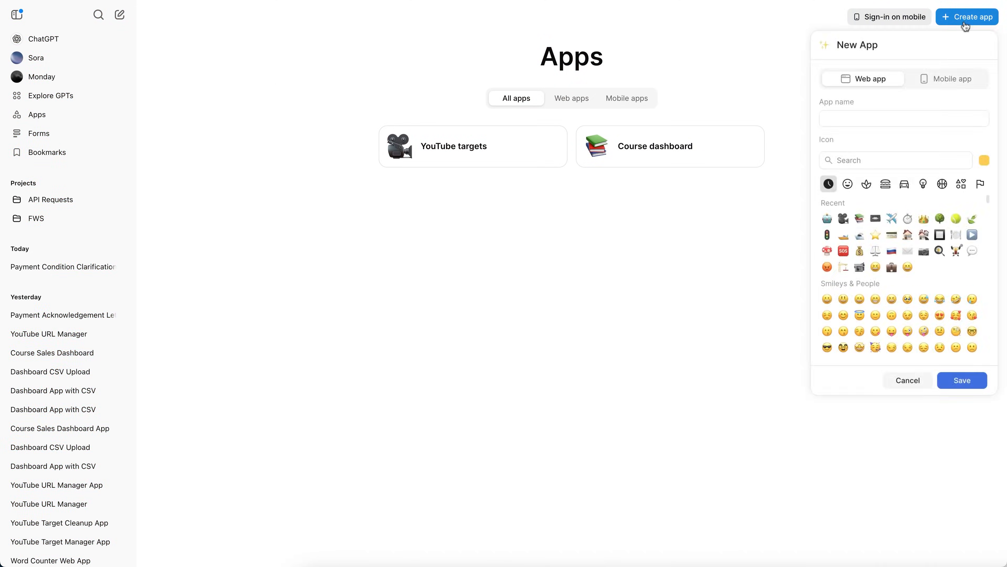
type("Word cou")
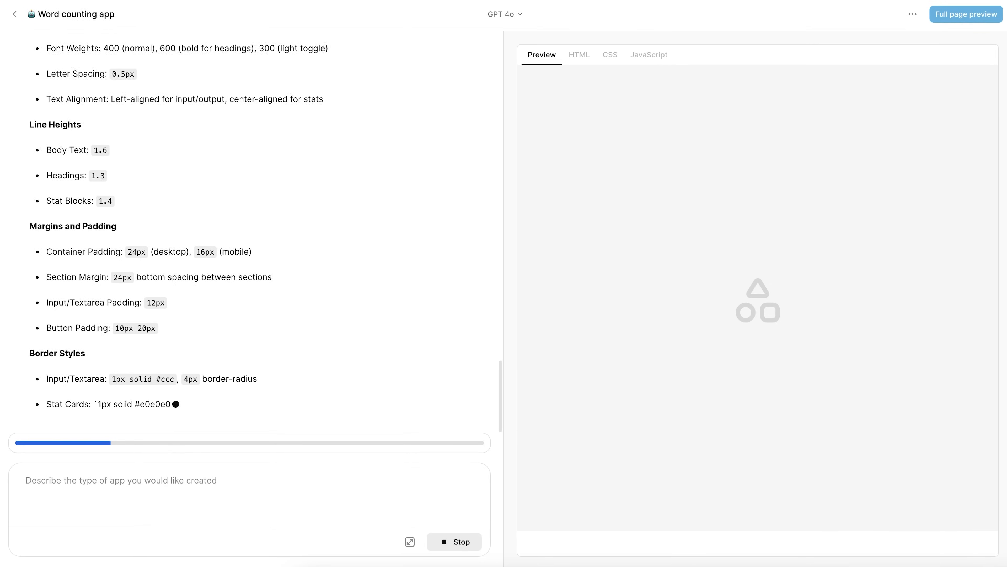
scroll("down", 3)
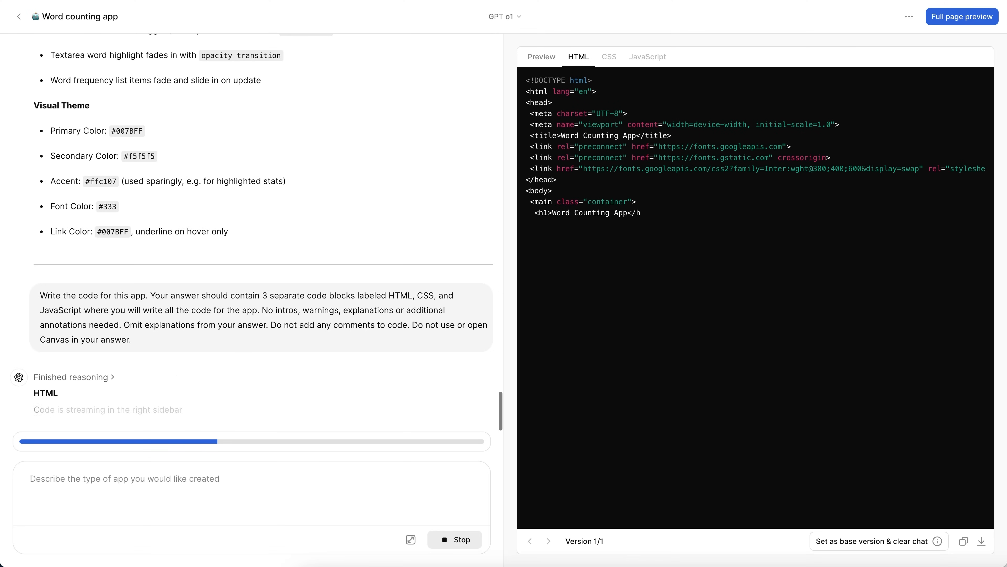
Switch to the Preview and test the counter with the sentence 'well this app wor...'
left_click(608, 56)
type("Let's test ho")
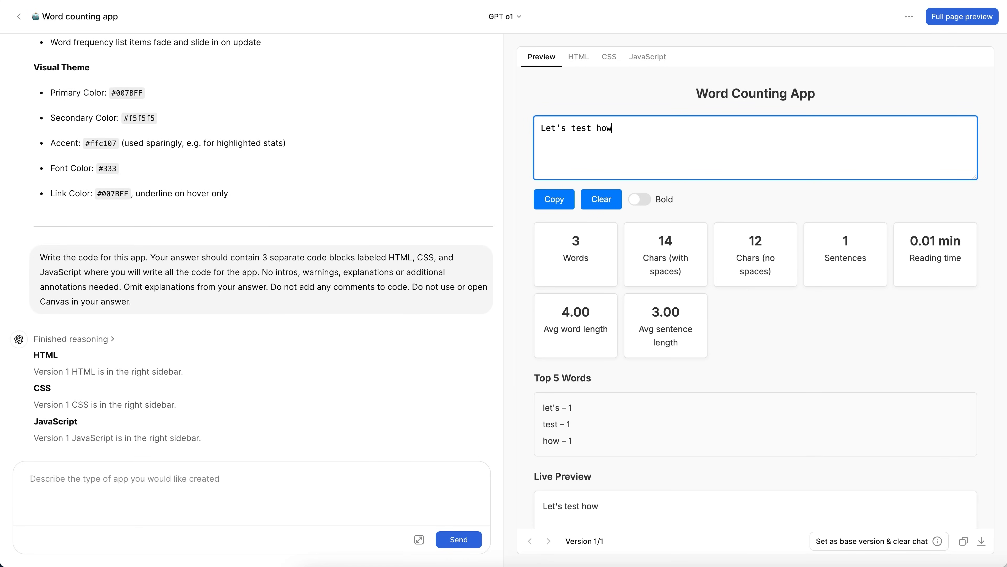
type("well this app wor")
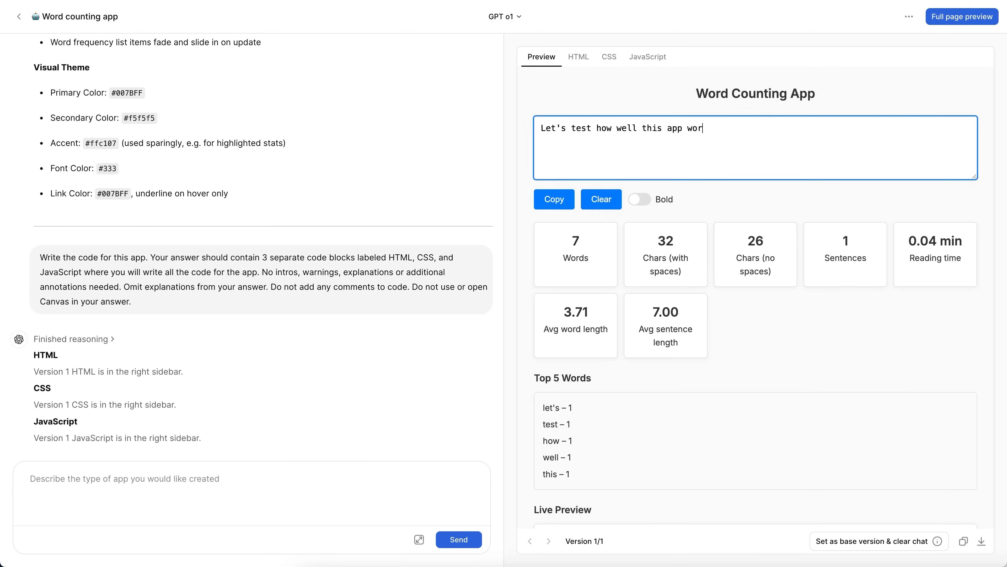